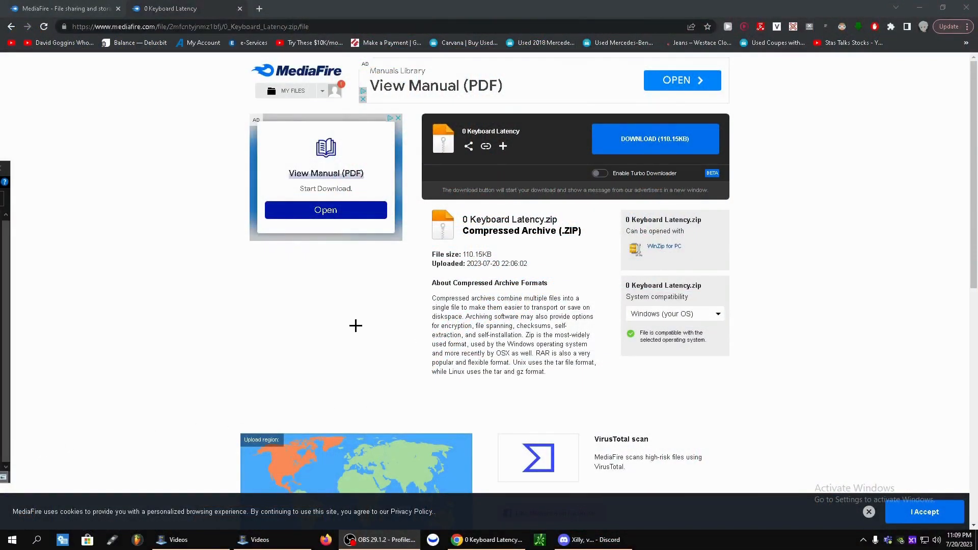
mouse_move(365, 337)
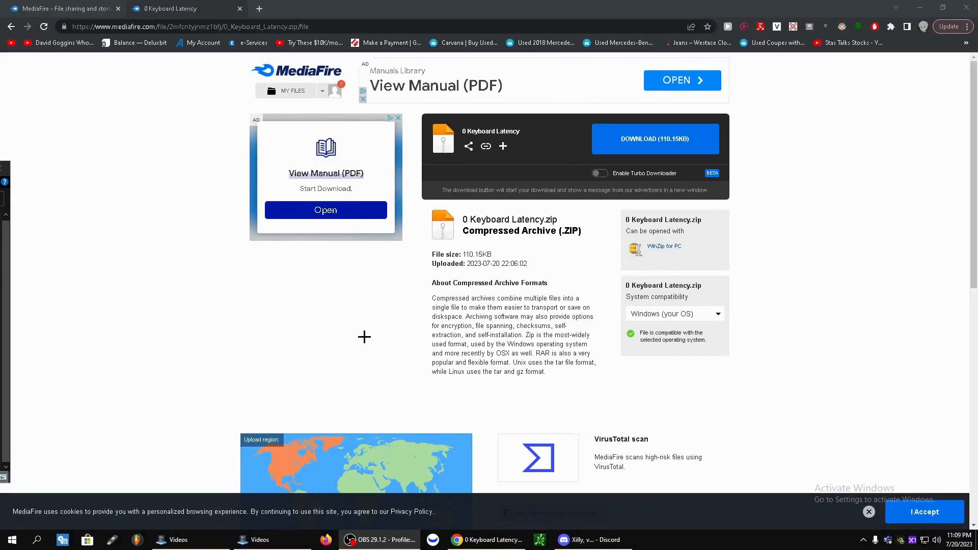
mouse_move(483, 164)
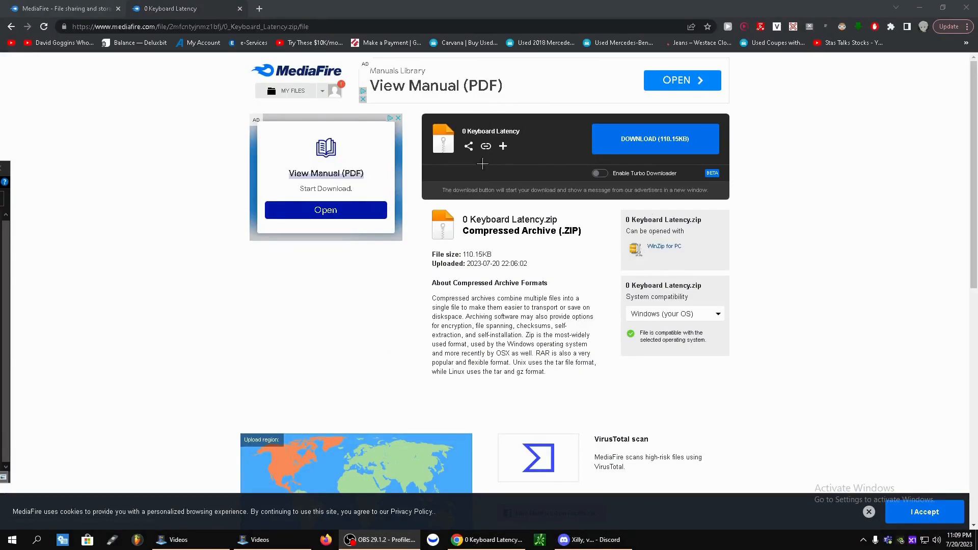
mouse_move(541, 254)
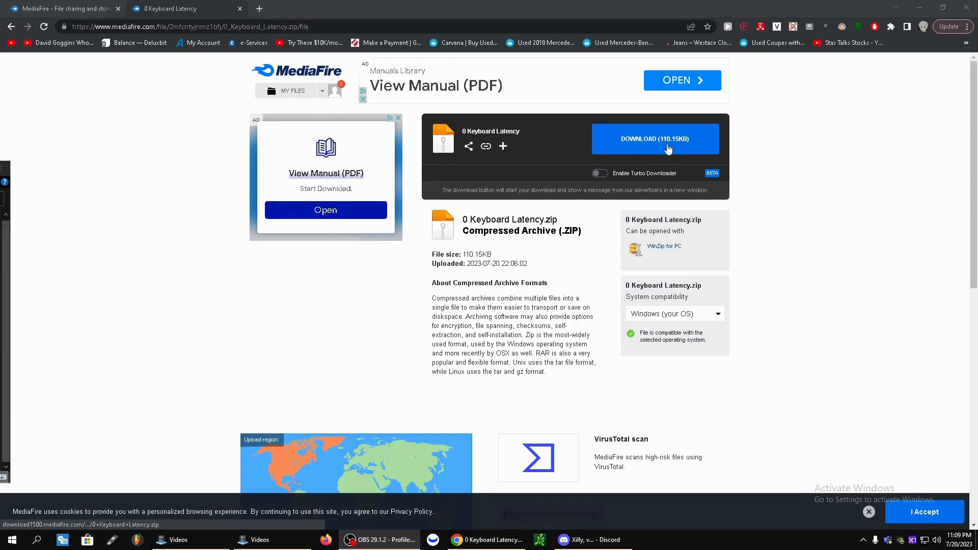
- Start the MediaFire download of 0 Keyboard Latency.zip (110.15KB)
left_click(656, 139)
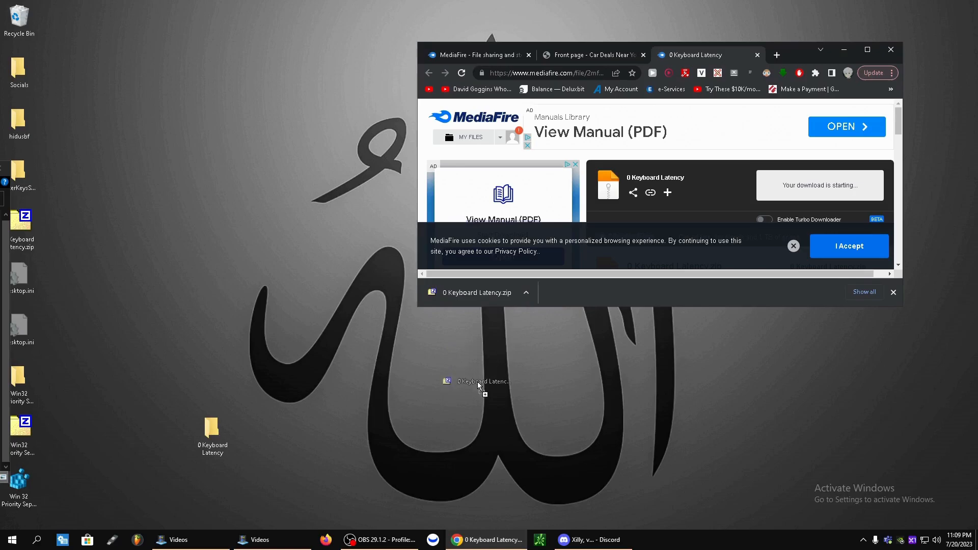
- Drop the downloaded 0 Keyboard Latency.zip onto the desktop and close Chrome
left_click_drag(479, 384, 483, 330)
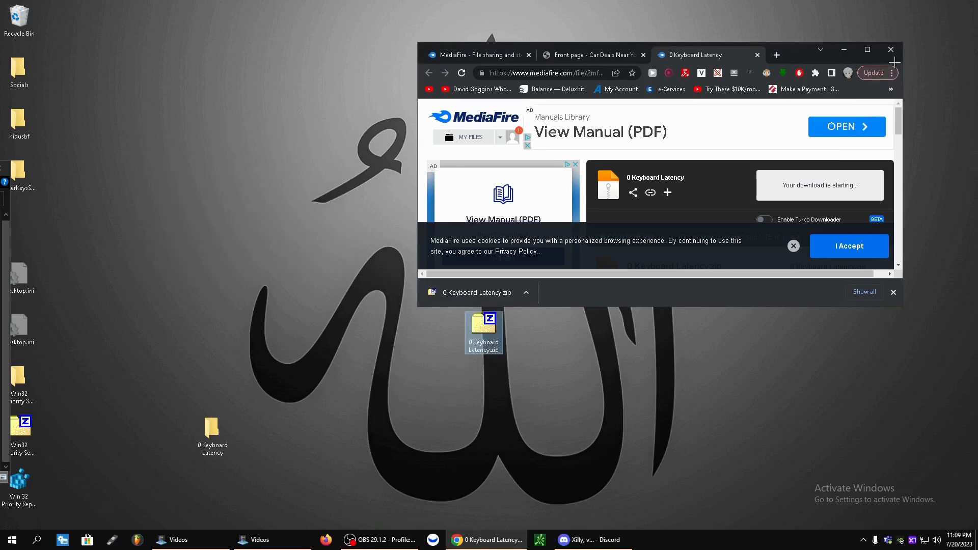
right_click(212, 434)
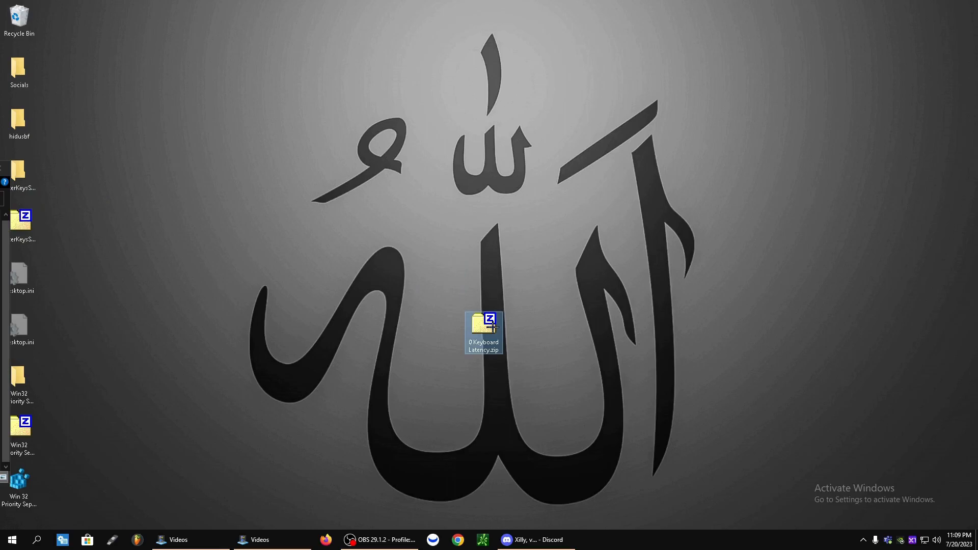
- Extract the 0 Keyboard Latency folder from the zip onto the desktop and close 7-Zip
double_click(487, 325)
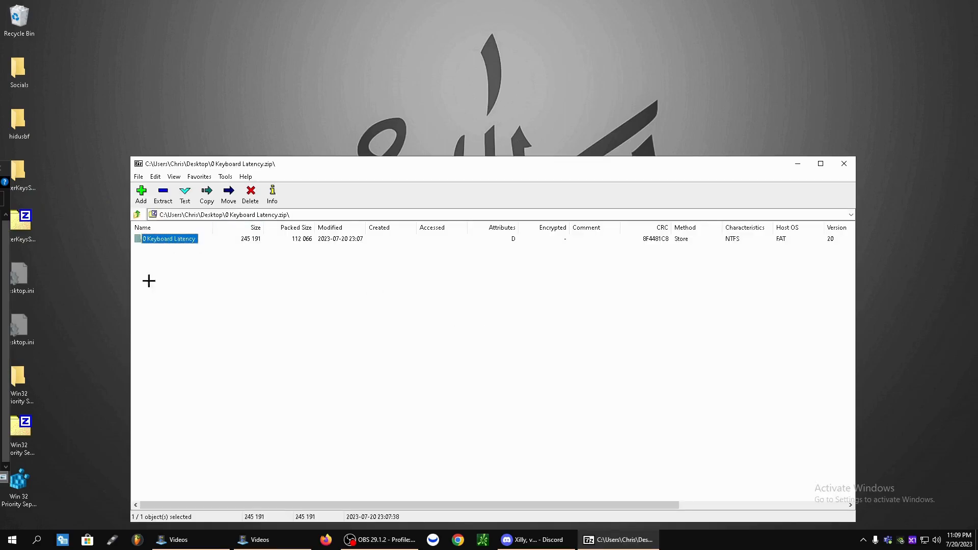
left_click_drag(168, 239, 289, 74)
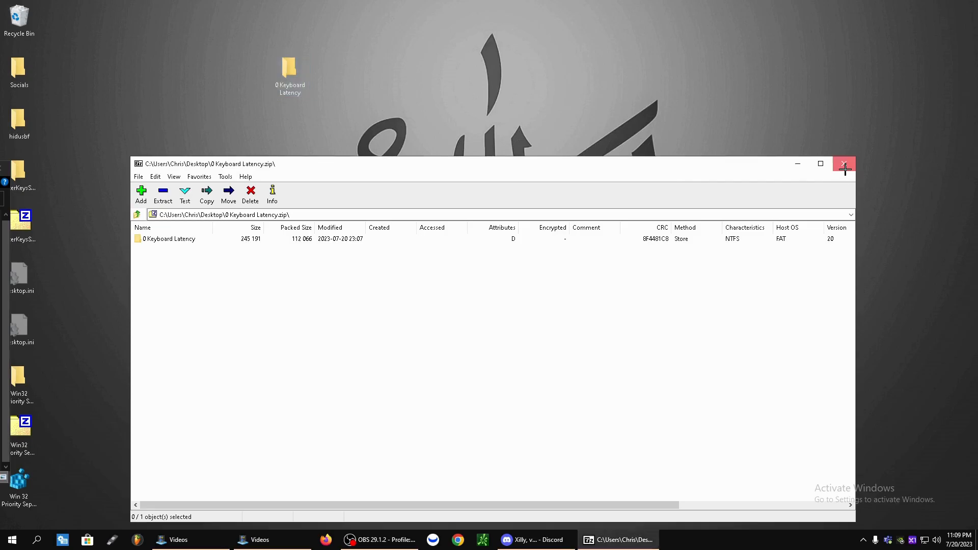
left_click(843, 165)
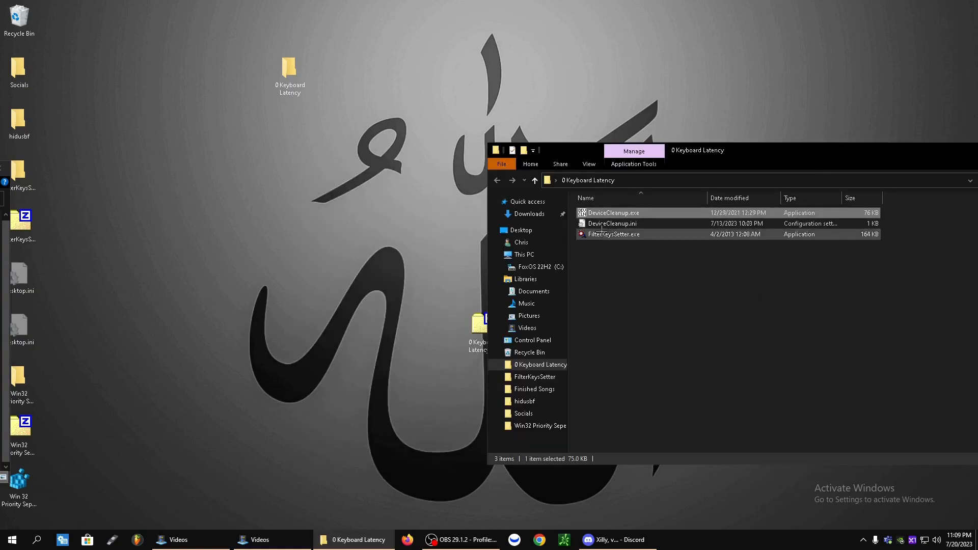
- Launch DeviceCleanup.exe with administrator rights
right_click(613, 212)
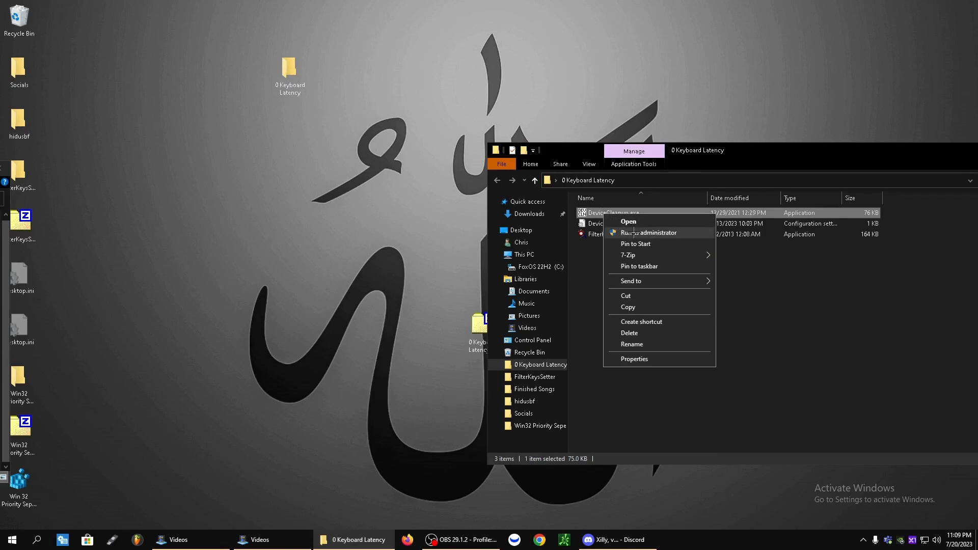
left_click(649, 232)
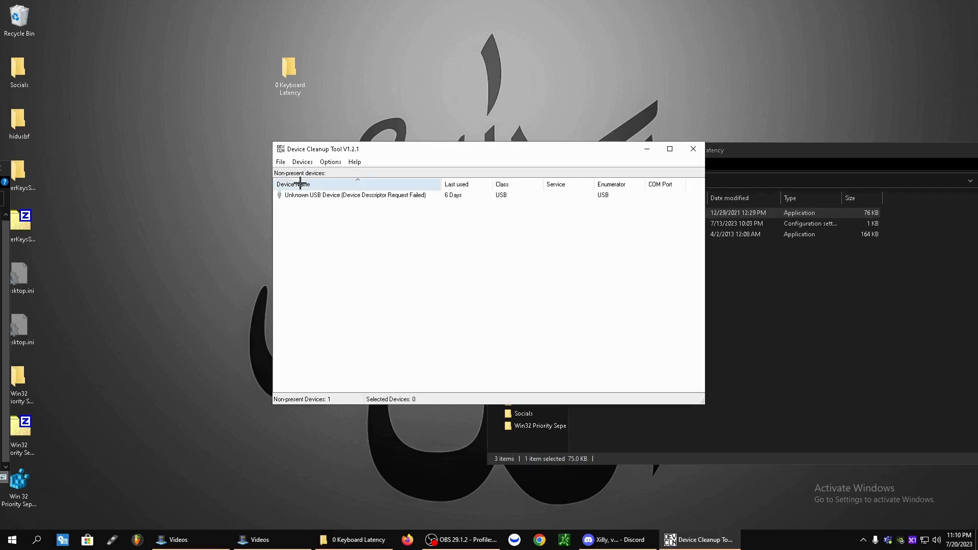
- Select all non-present devices, remove the unknown USB device and close the tool
left_click(301, 161)
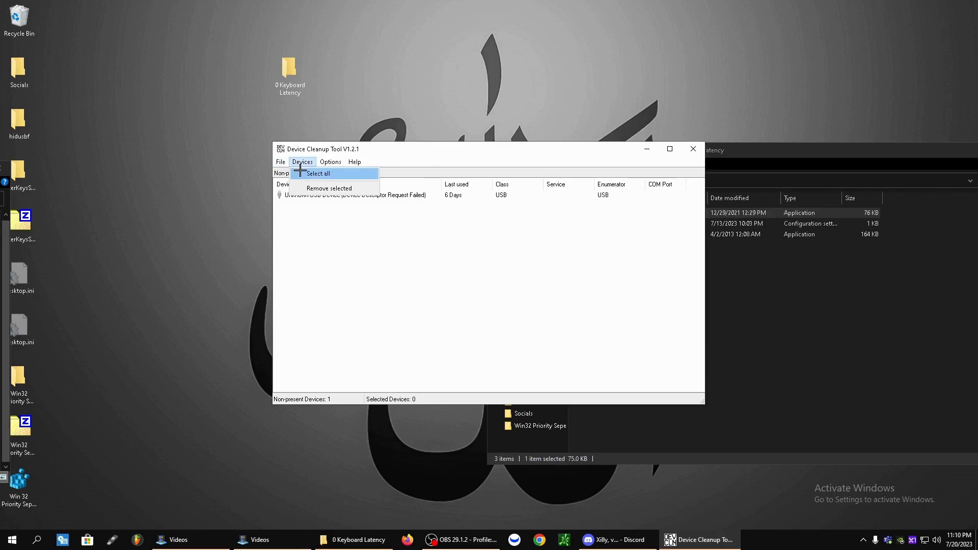
left_click(318, 173)
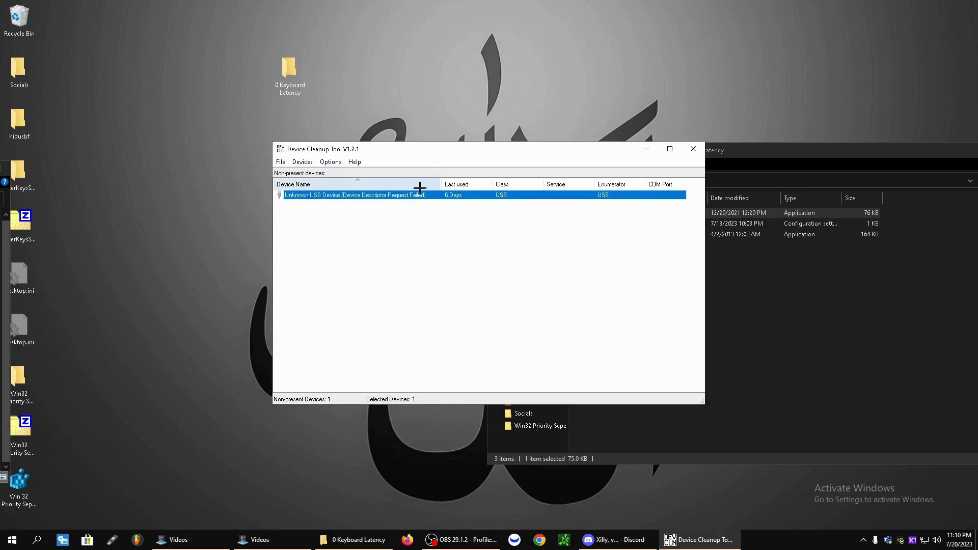
mouse_move(292, 160)
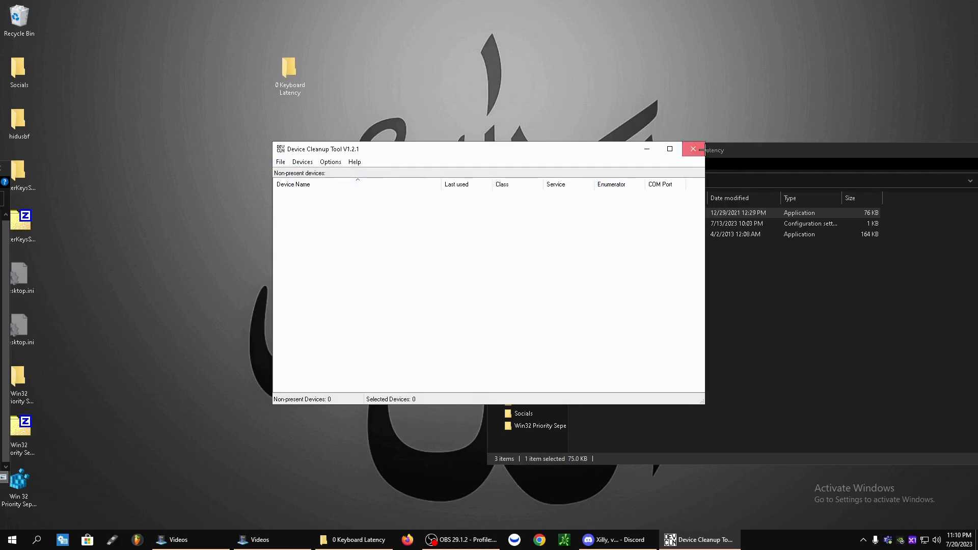
left_click(694, 149)
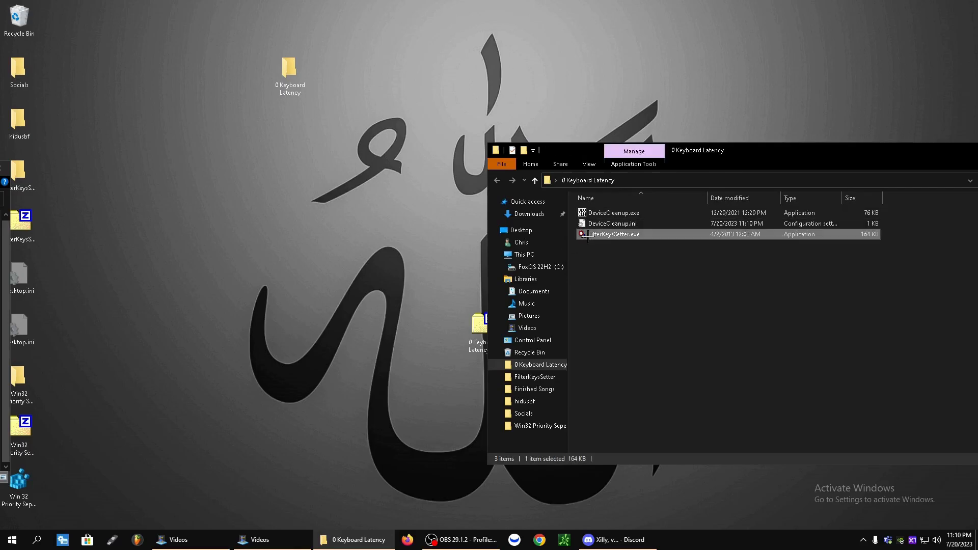
- Set FilterKeys to 0 ms ignore, 125 ms delay, 20 ms rate, saved to the registry, and apply
double_click(616, 235)
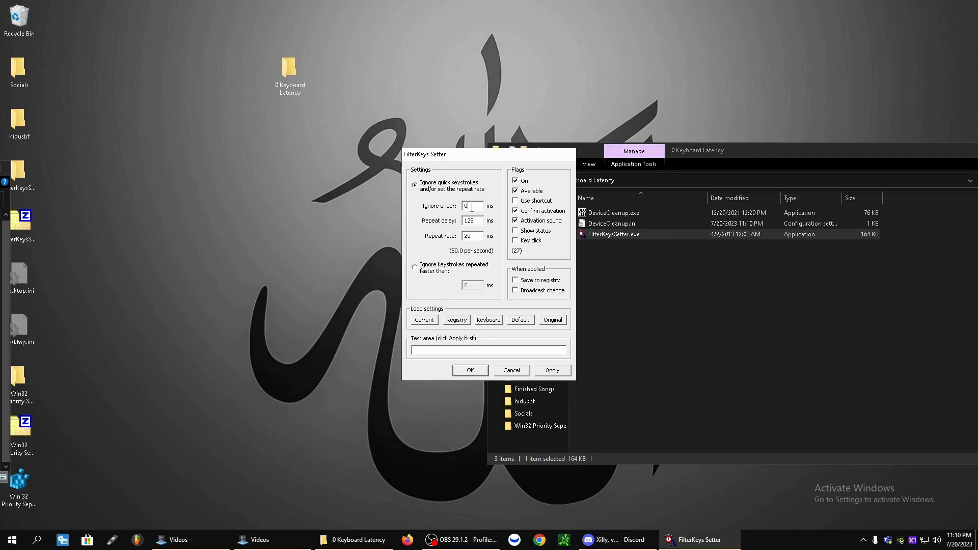
triple_click(472, 220)
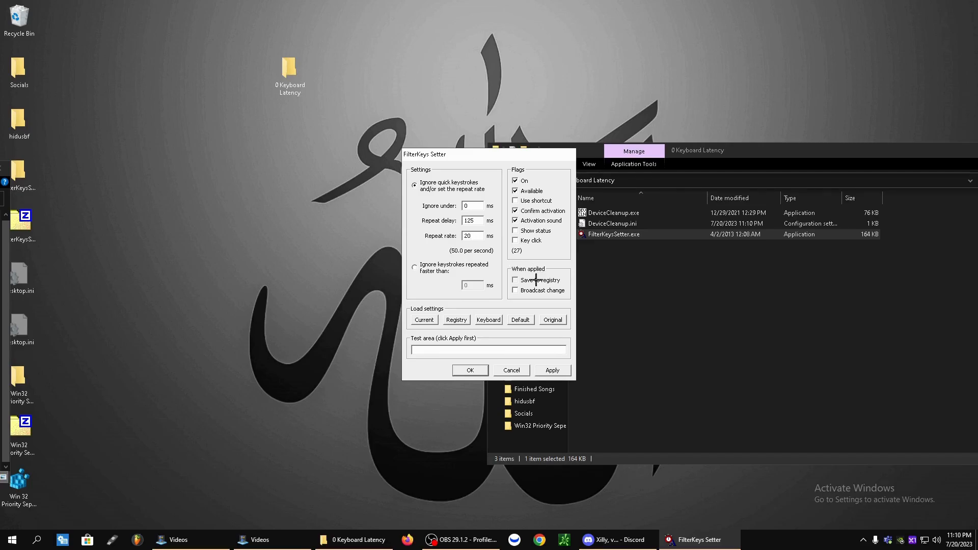
left_click(515, 281)
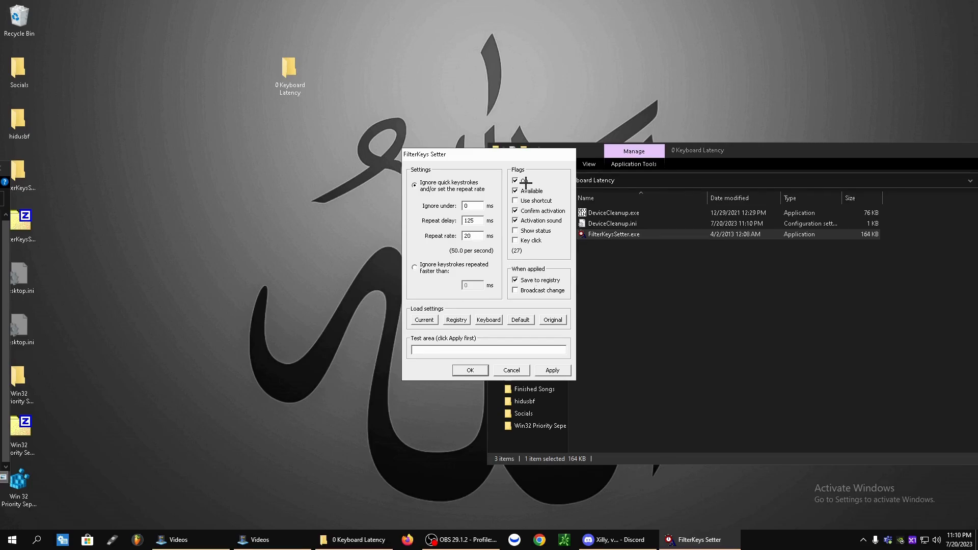
left_click(515, 180)
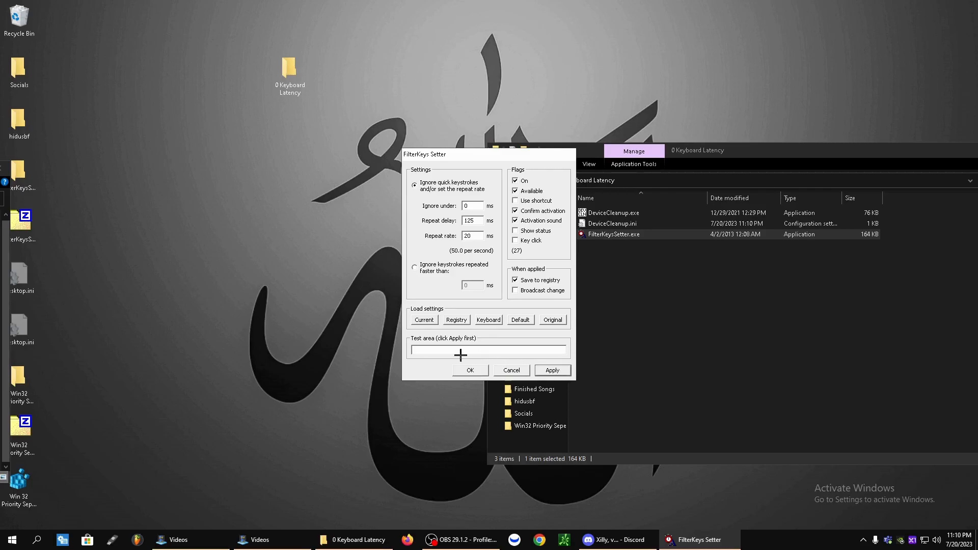
- Verify key repeat by holding 'd' in the Test area
type("d")
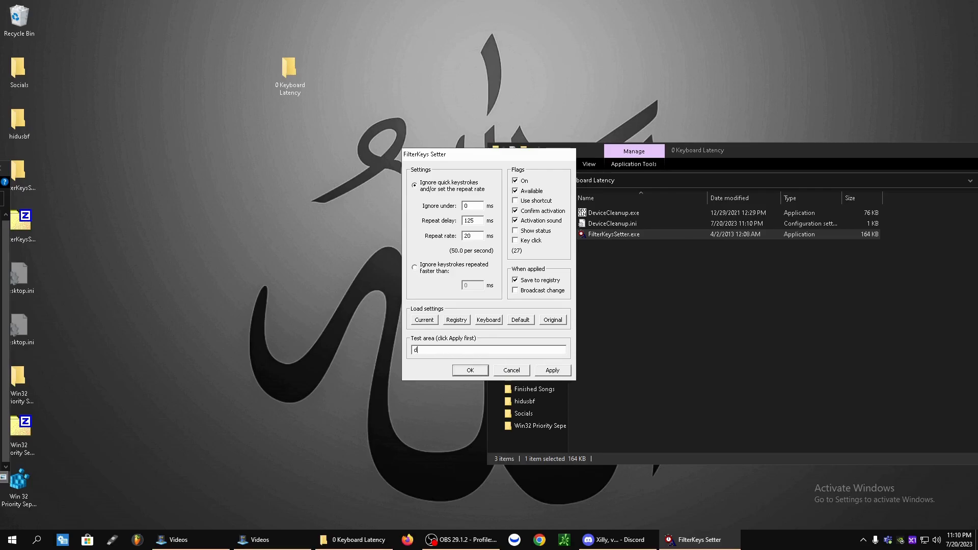
type("ddddddddddddddddddddddddddddd")
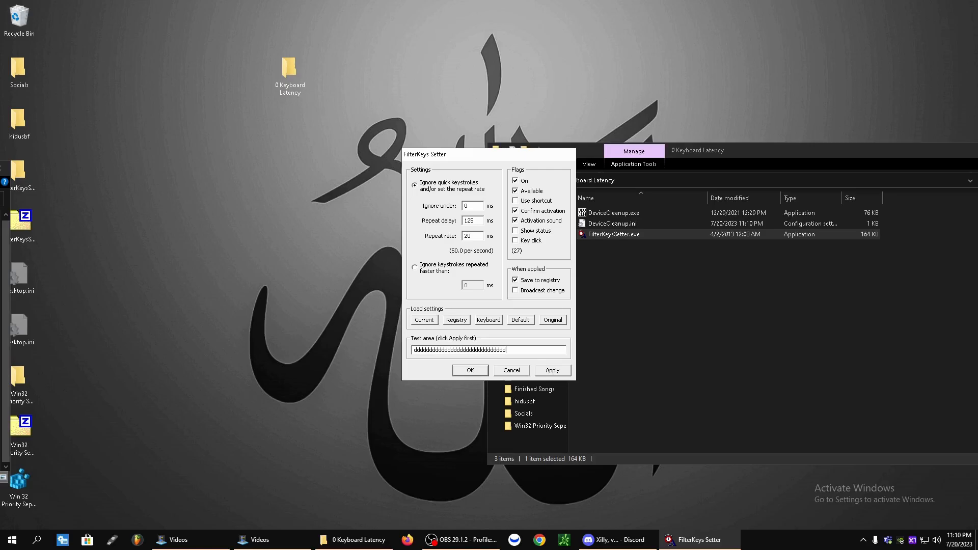
mouse_move(63, 540)
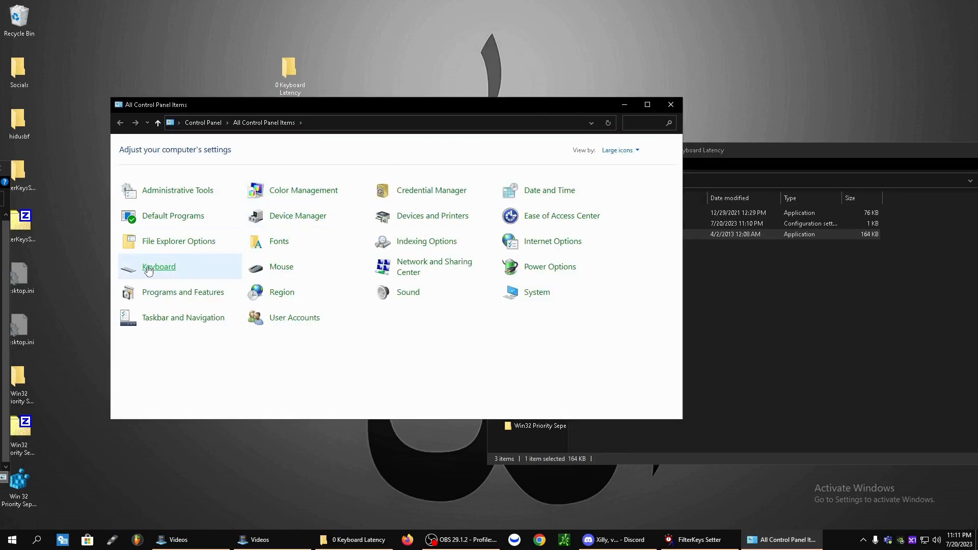
- Set Keyboard Properties repeat delay to Short and repeat rate to Fast, confirmed with OK
left_click(159, 267)
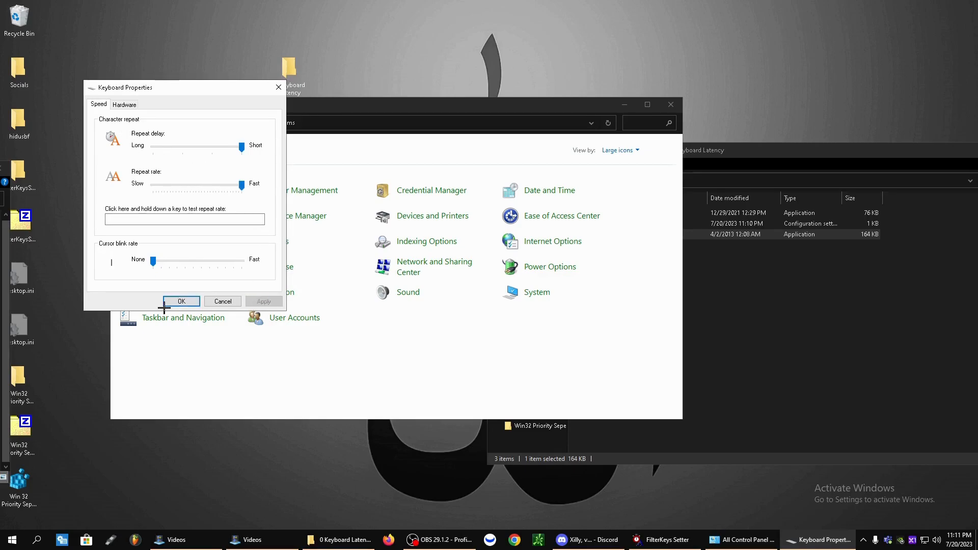
left_click(182, 301)
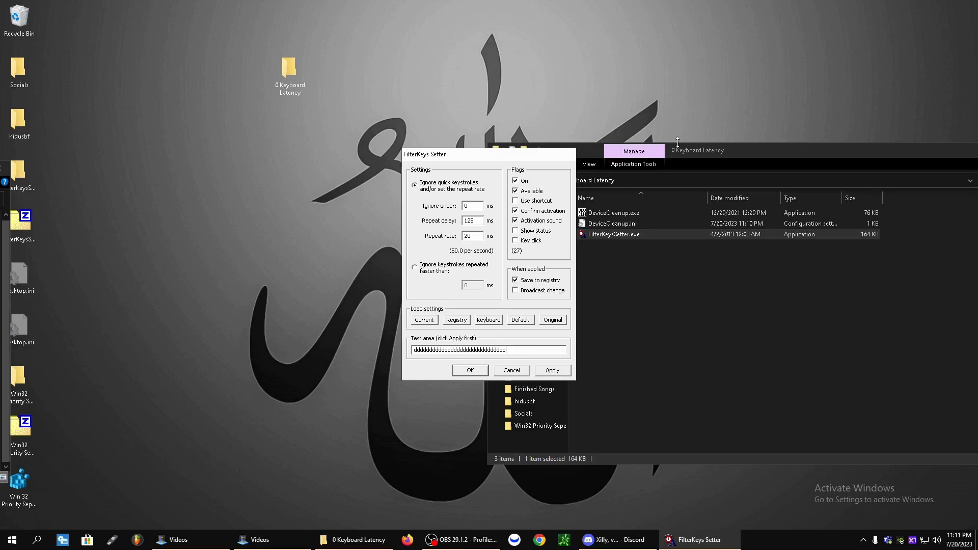
mouse_move(530, 340)
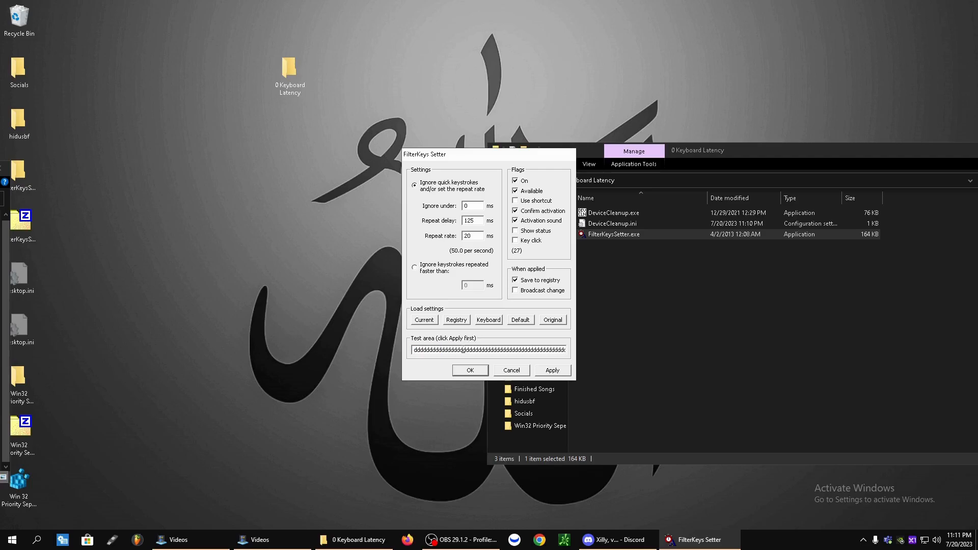
triple_click(488, 348)
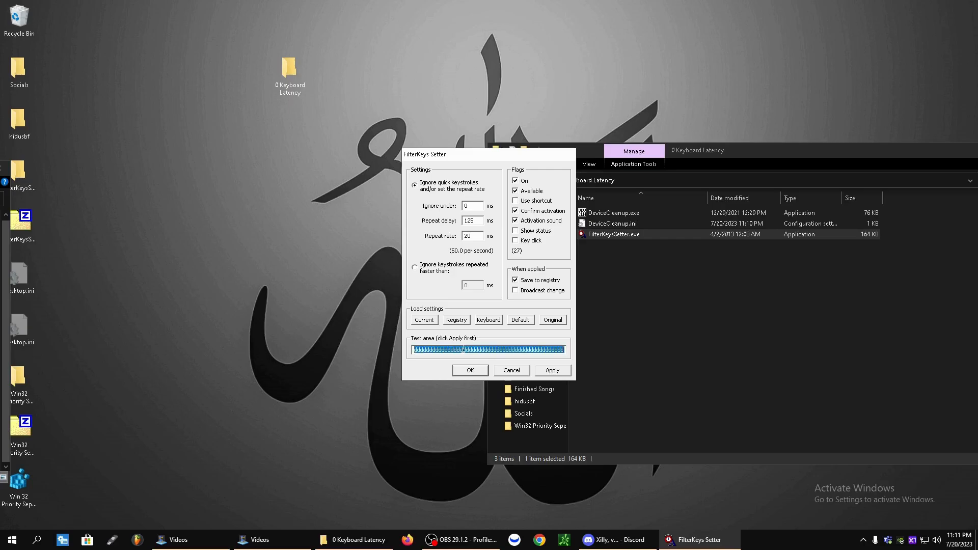